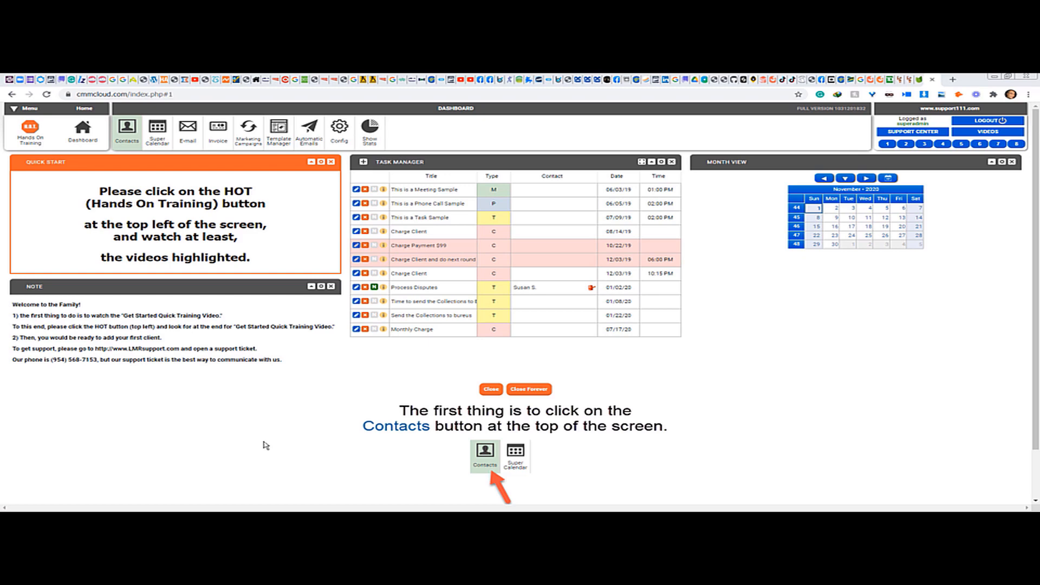
pyautogui.moveTo(230, 412)
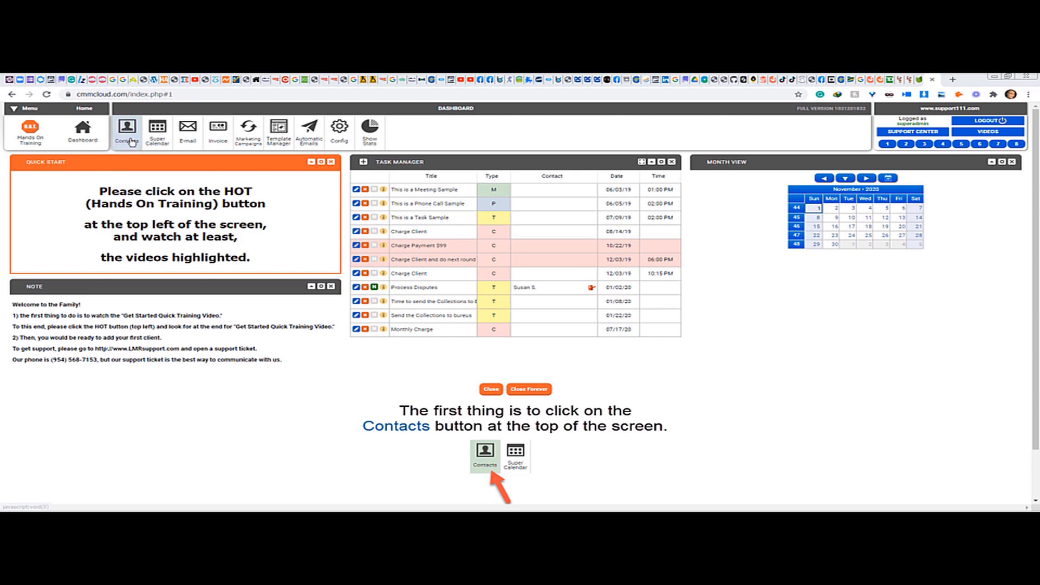
# Bring up the Contacts list showing client records with statuses, groups and follow-up dates.
pyautogui.click(126, 131)
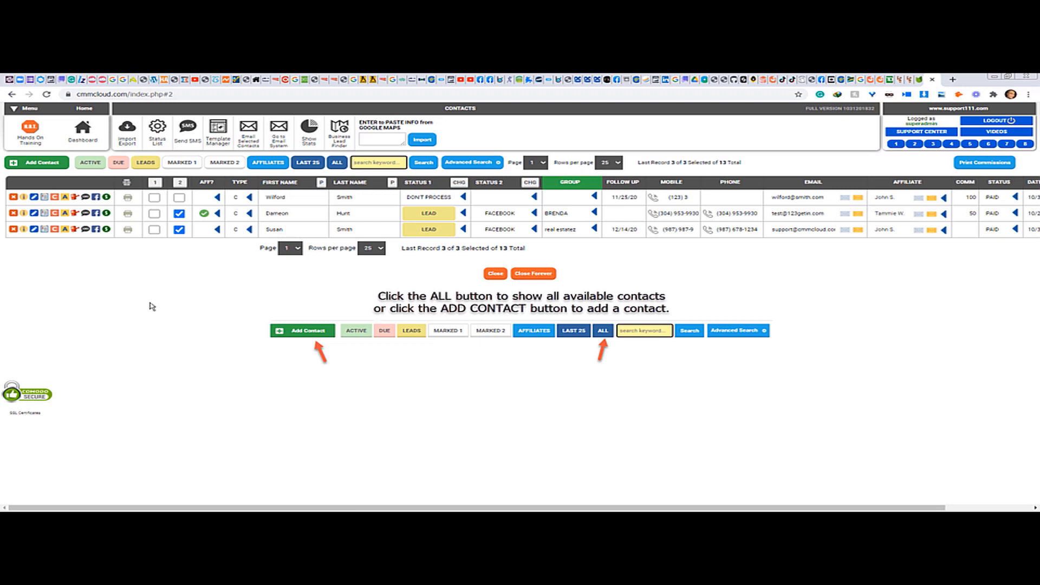
pyautogui.moveTo(236, 285)
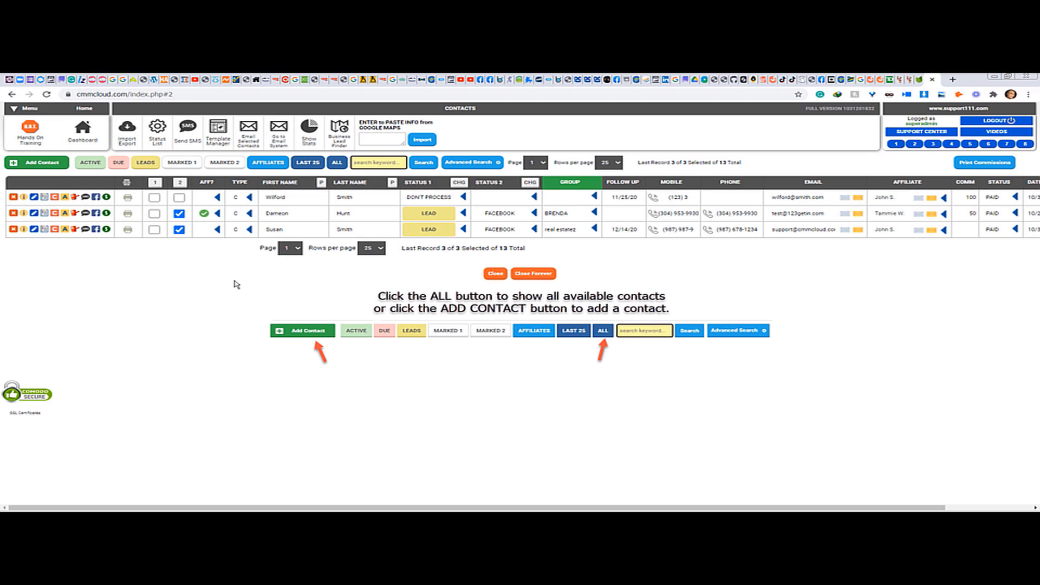
pyautogui.moveTo(205, 219)
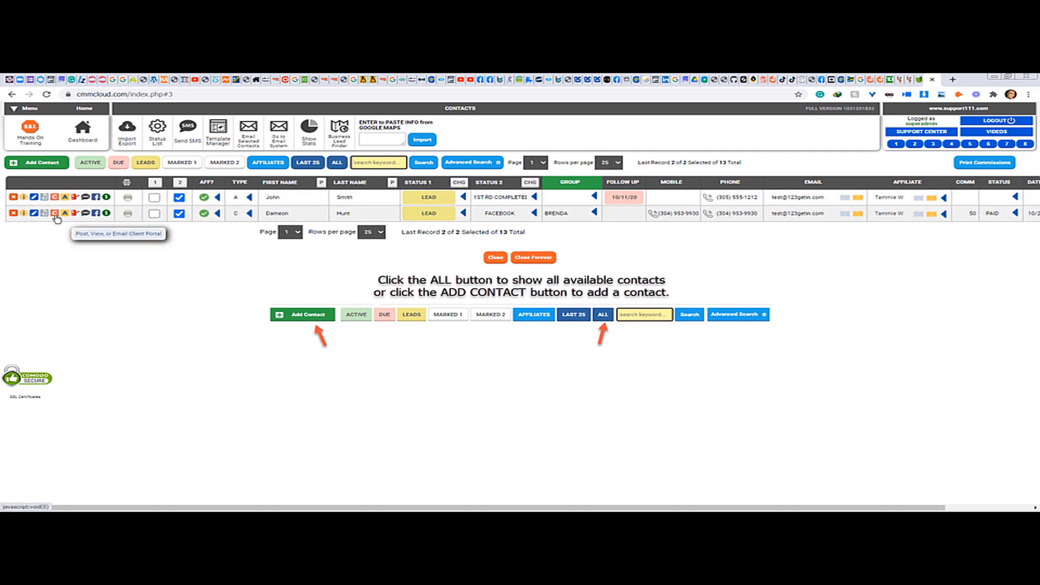
# Replace the second client's affiliate note with 'This client has already', date it 11/01/20, and post it to the affiliate portal.
pyautogui.click(55, 213)
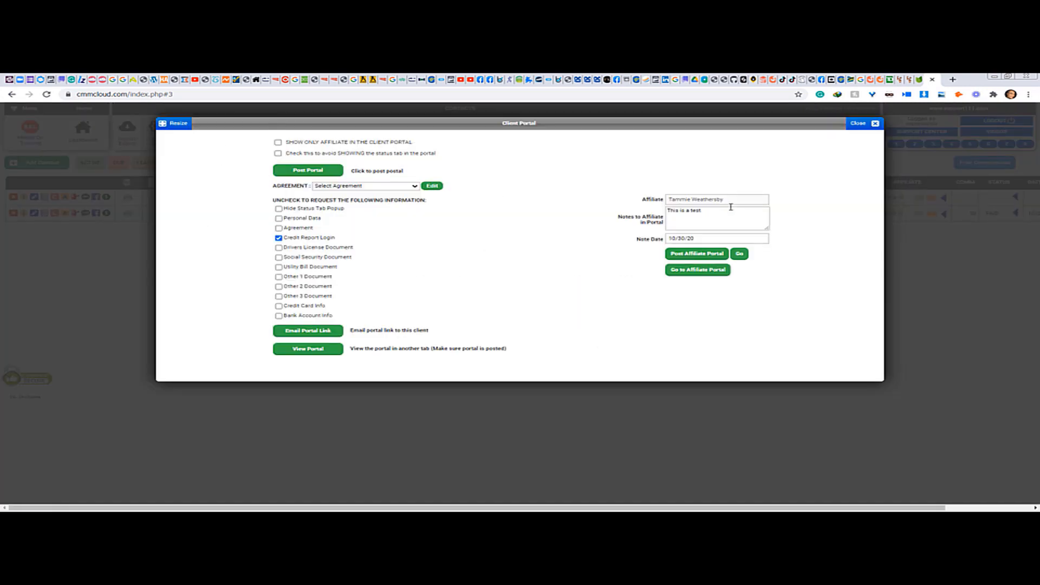
pyautogui.tripleClick(684, 210)
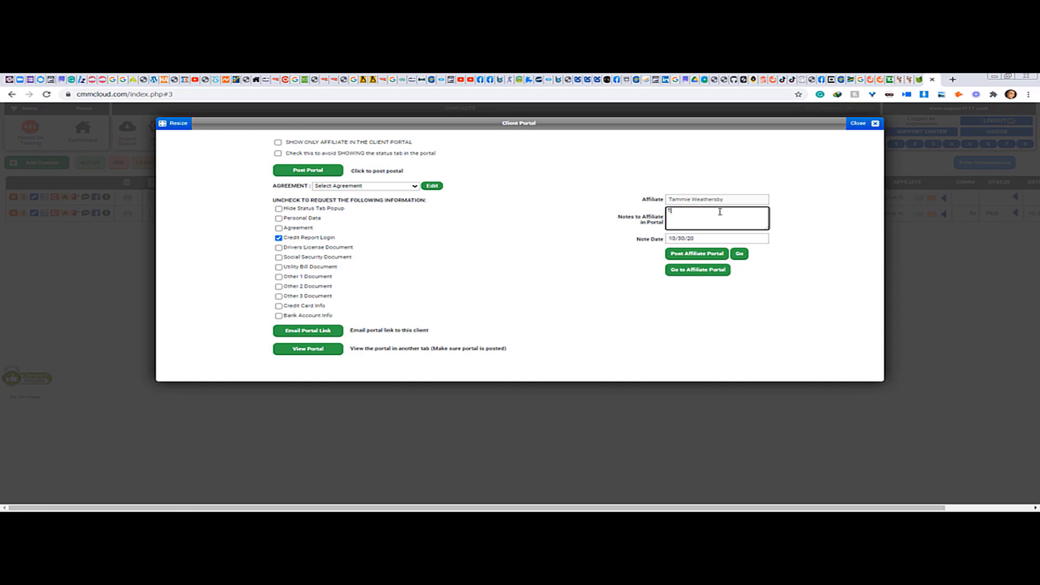
pyautogui.write('This client has already')
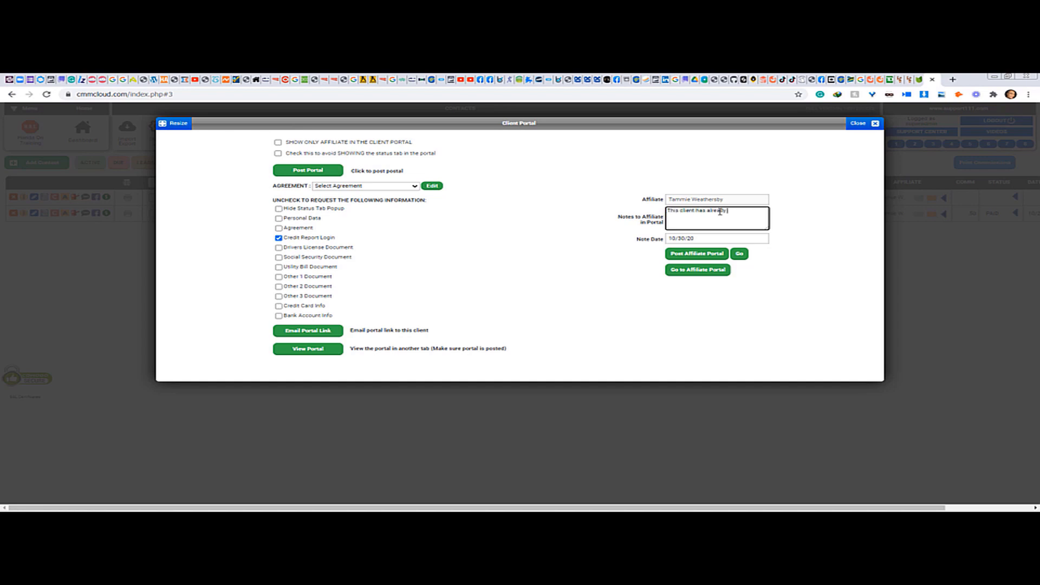
pyautogui.click(716, 238)
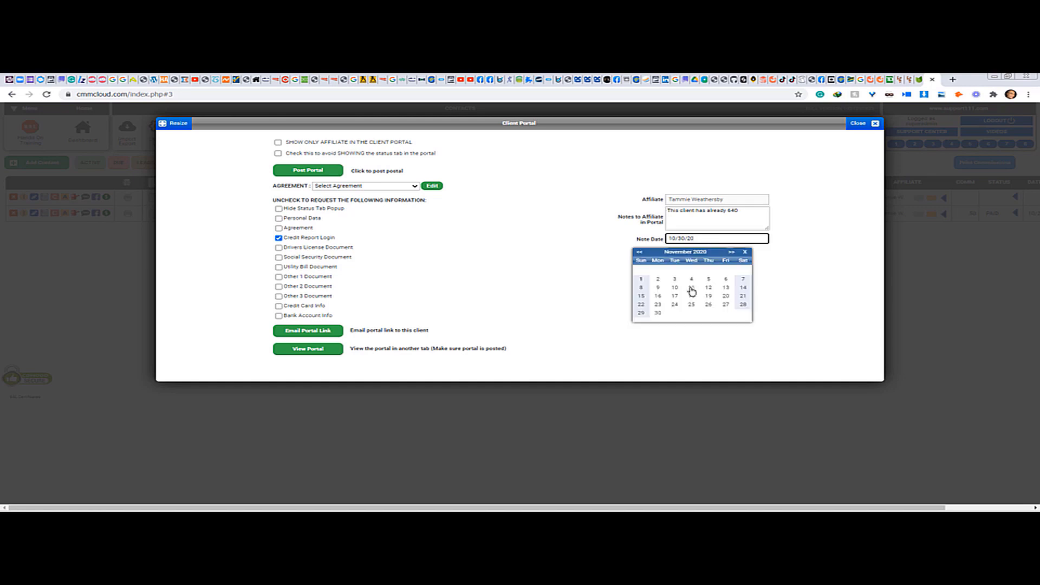
pyautogui.moveTo(641, 279)
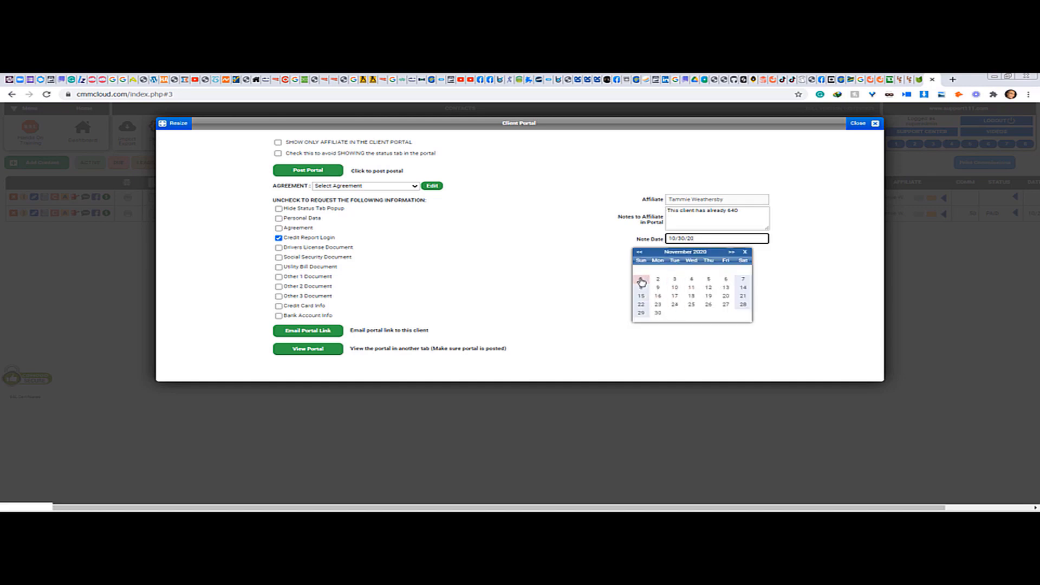
pyautogui.click(641, 282)
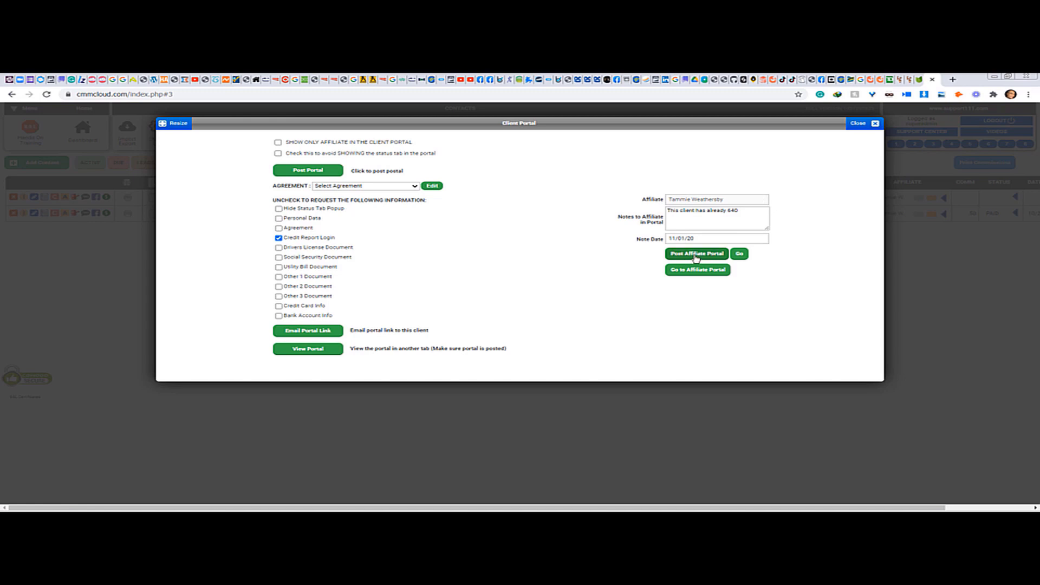
pyautogui.click(695, 254)
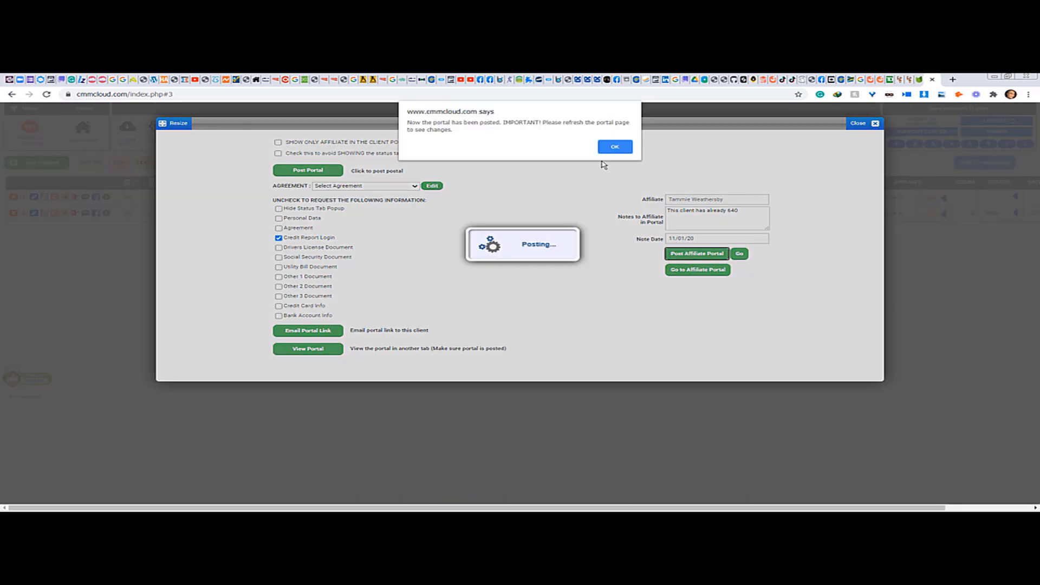
pyautogui.click(614, 147)
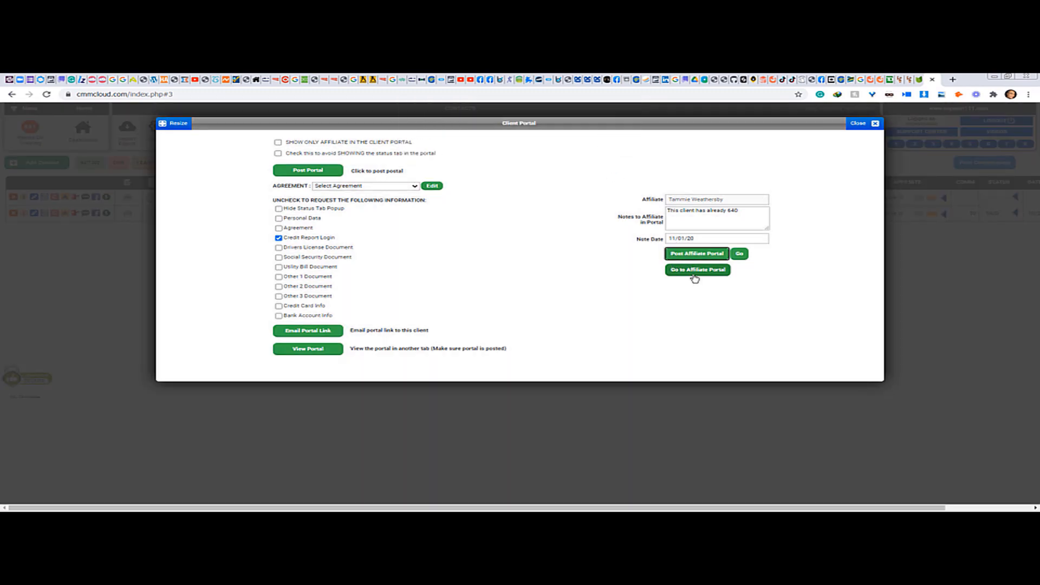
pyautogui.click(697, 270)
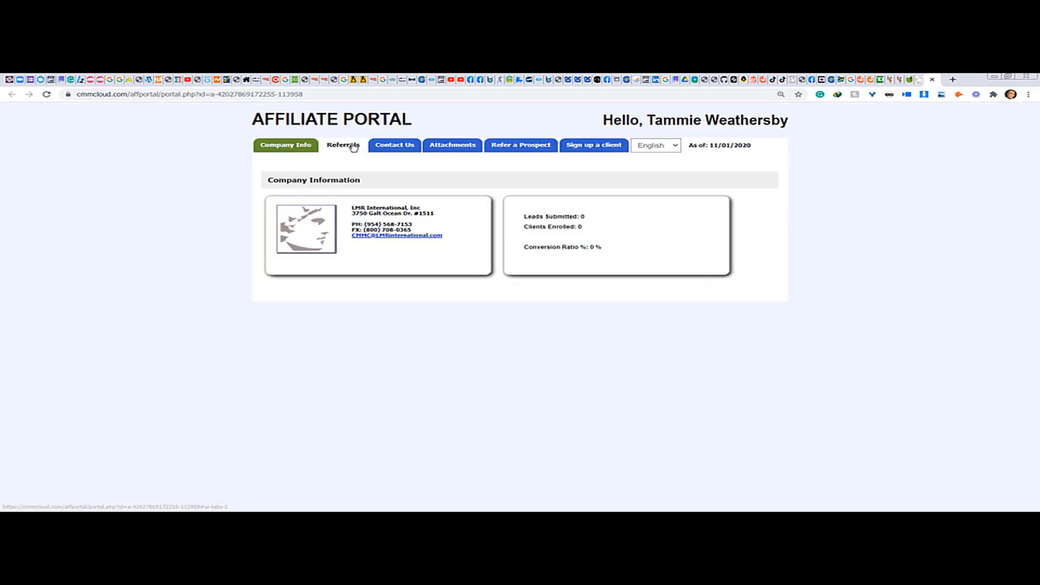
pyautogui.click(343, 144)
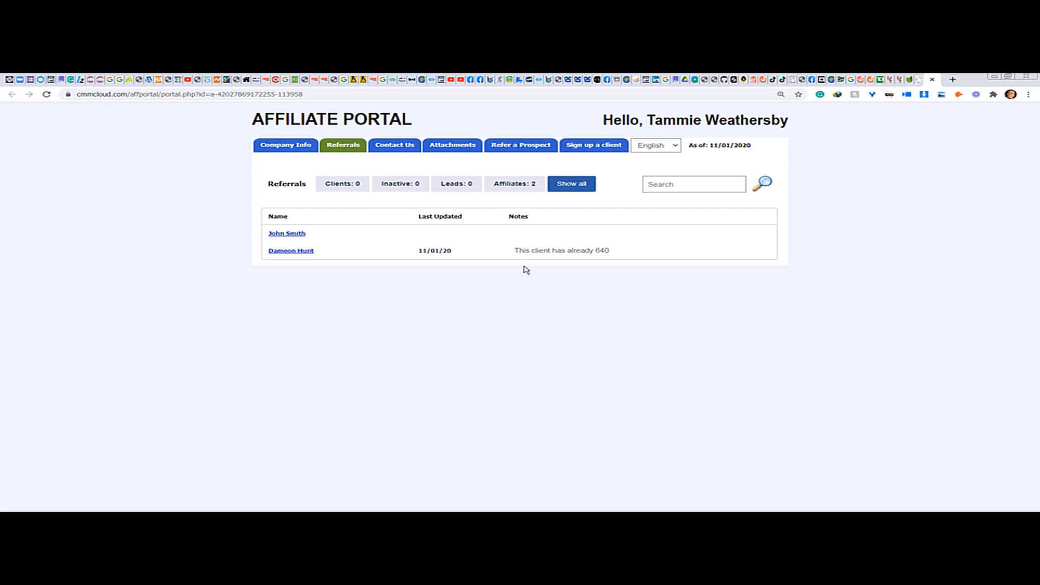
pyautogui.moveTo(657, 256)
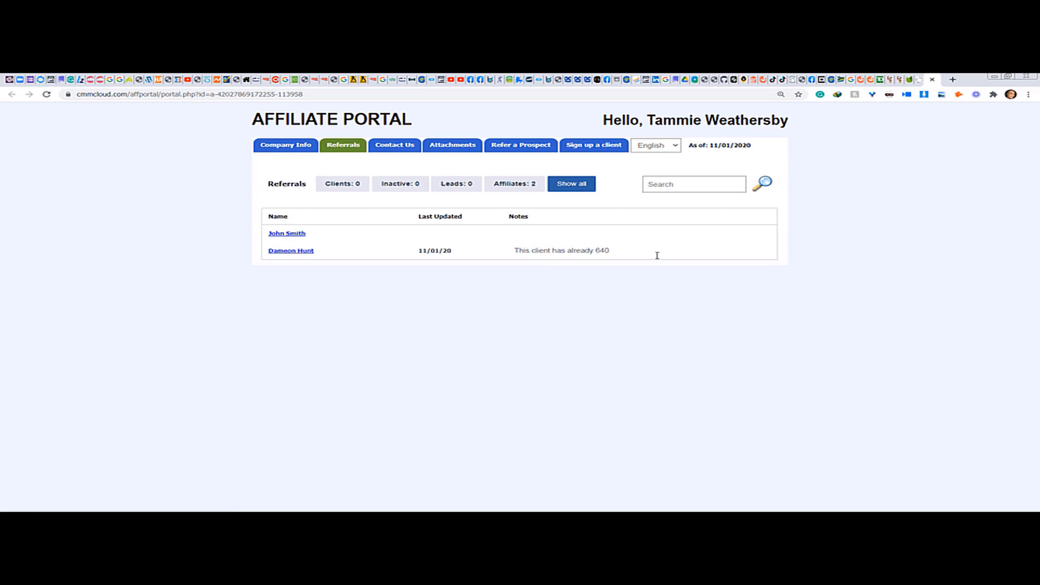
pyautogui.moveTo(457, 251)
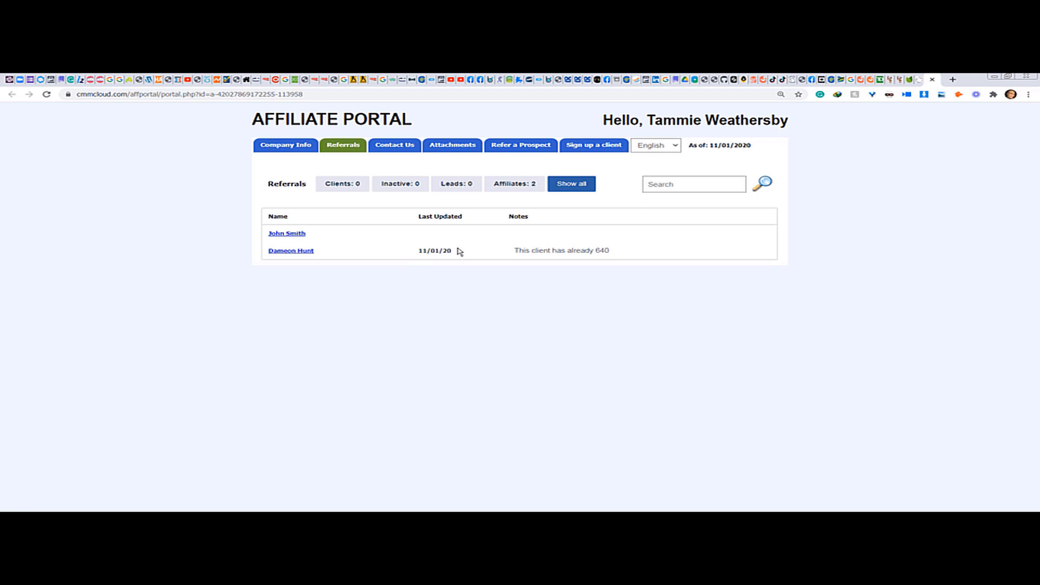
pyautogui.moveTo(307, 244)
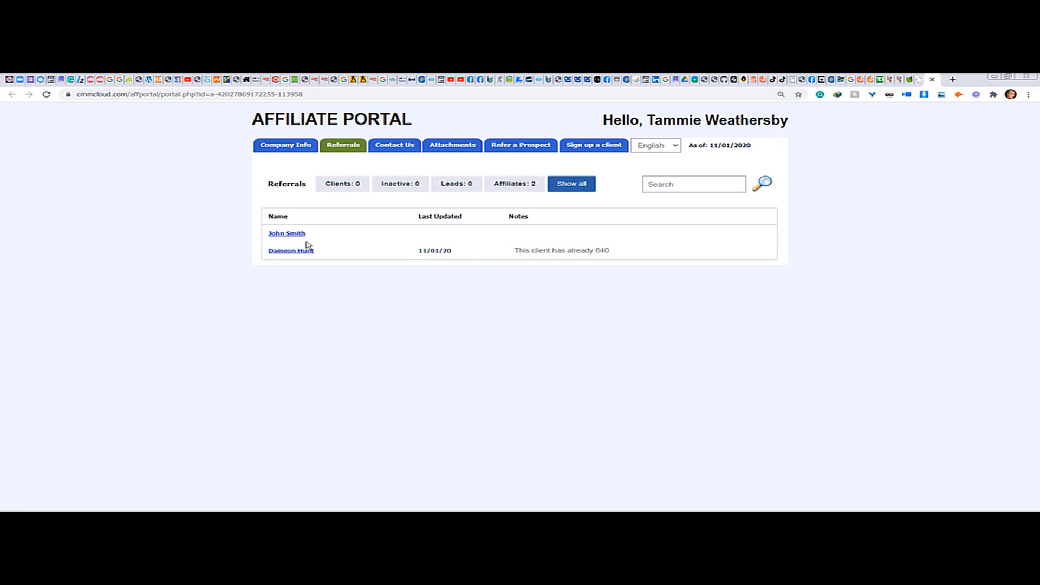
pyautogui.moveTo(291, 250)
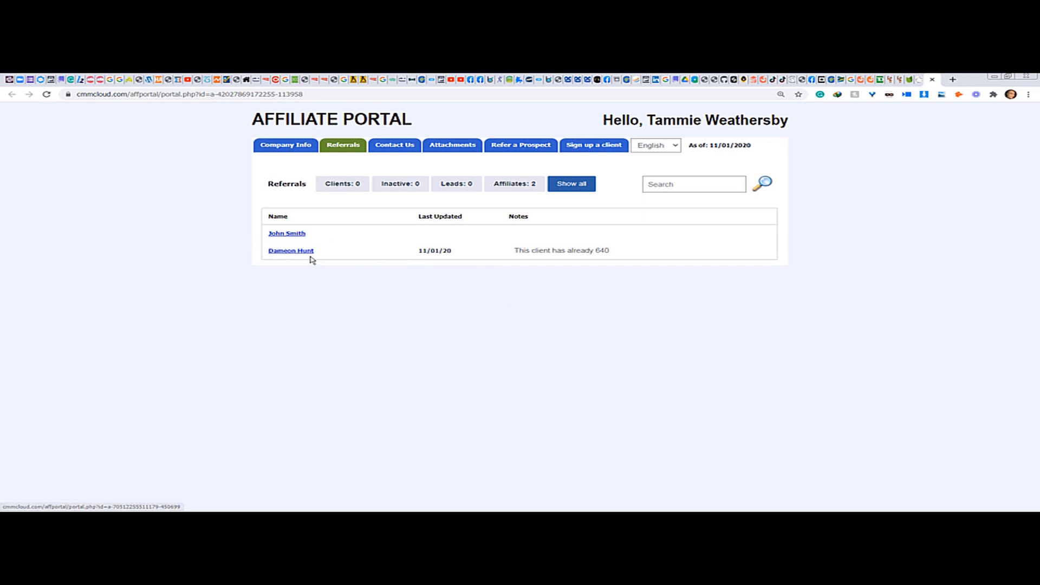
pyautogui.moveTo(916, 173)
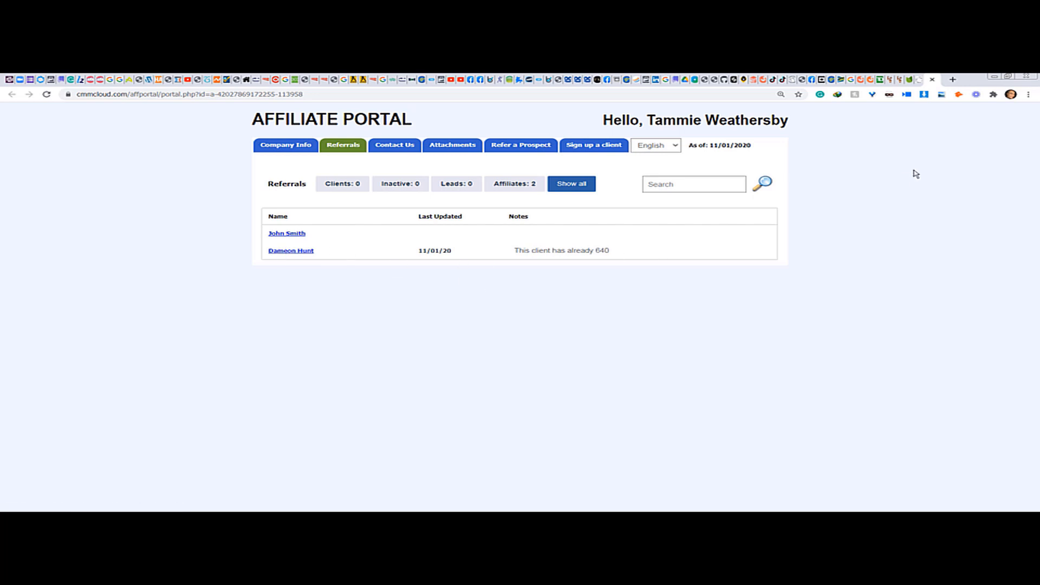
pyautogui.moveTo(932, 79)
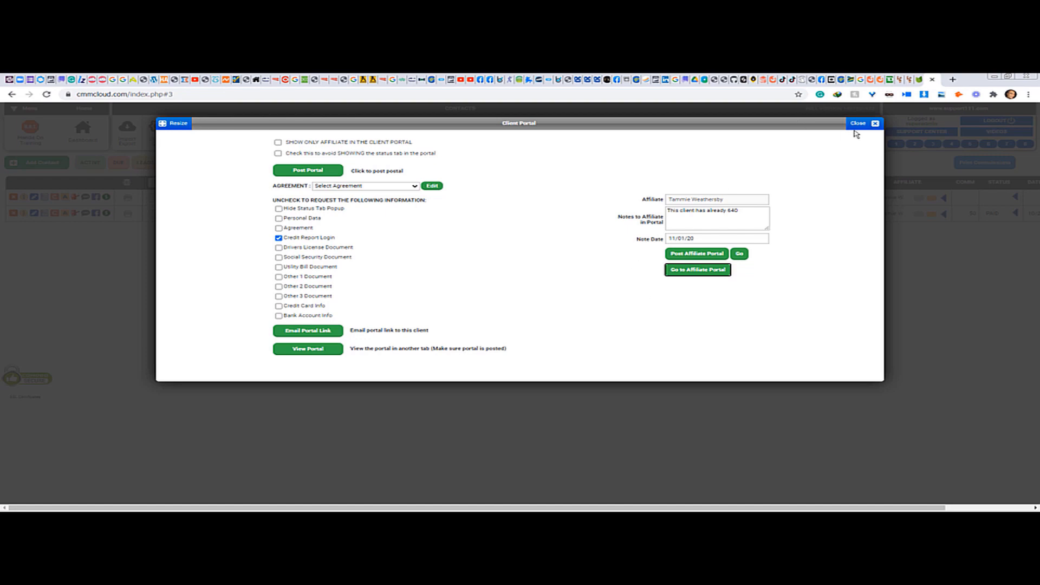
# Revise the Dispute Center affiliate note to 'This client has already 660 Score' and post it to the affiliate portal.
pyautogui.click(859, 123)
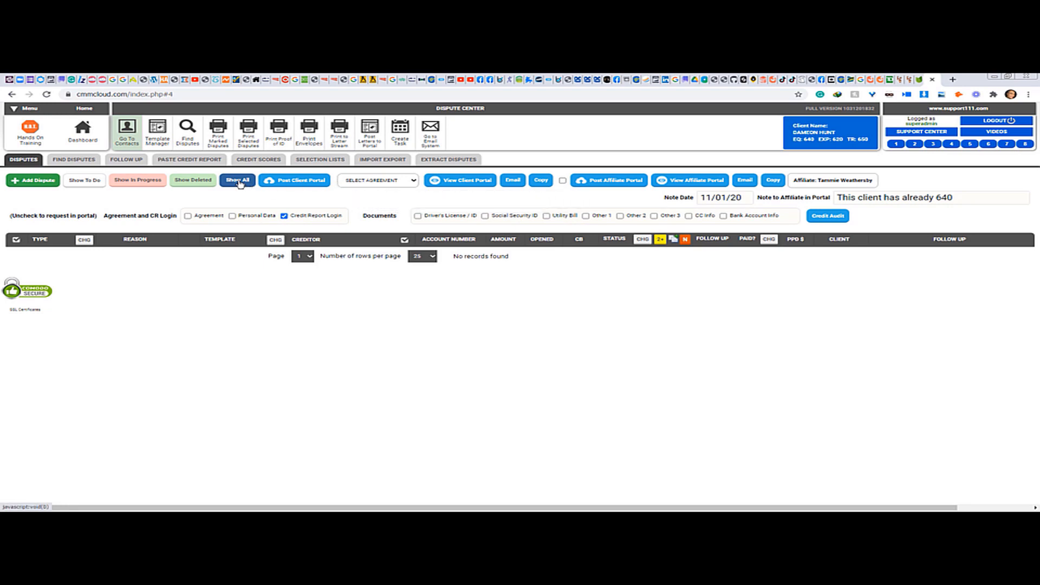
pyautogui.moveTo(392, 203)
pyautogui.write('6')
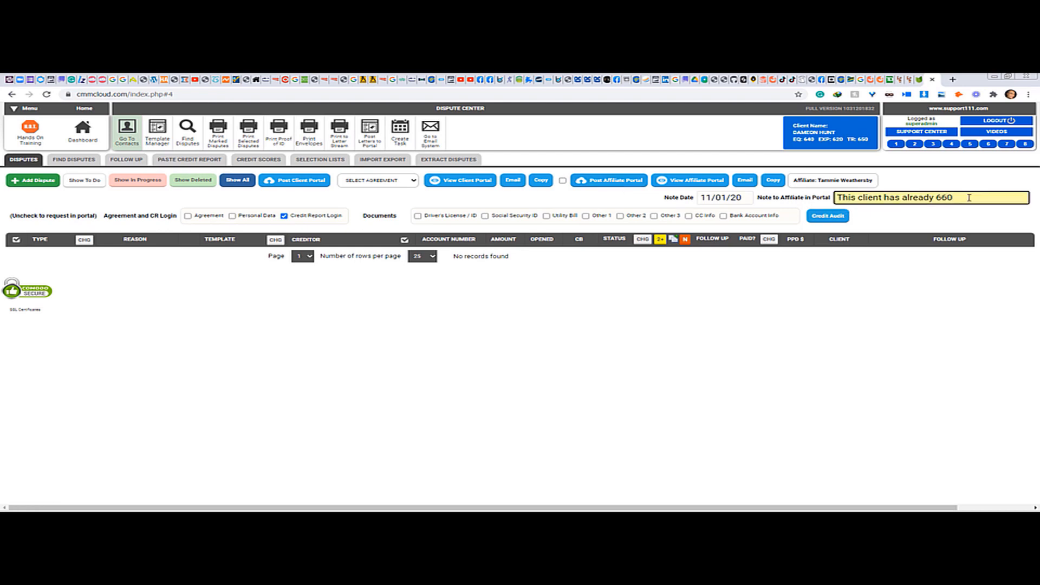
pyautogui.write('Score')
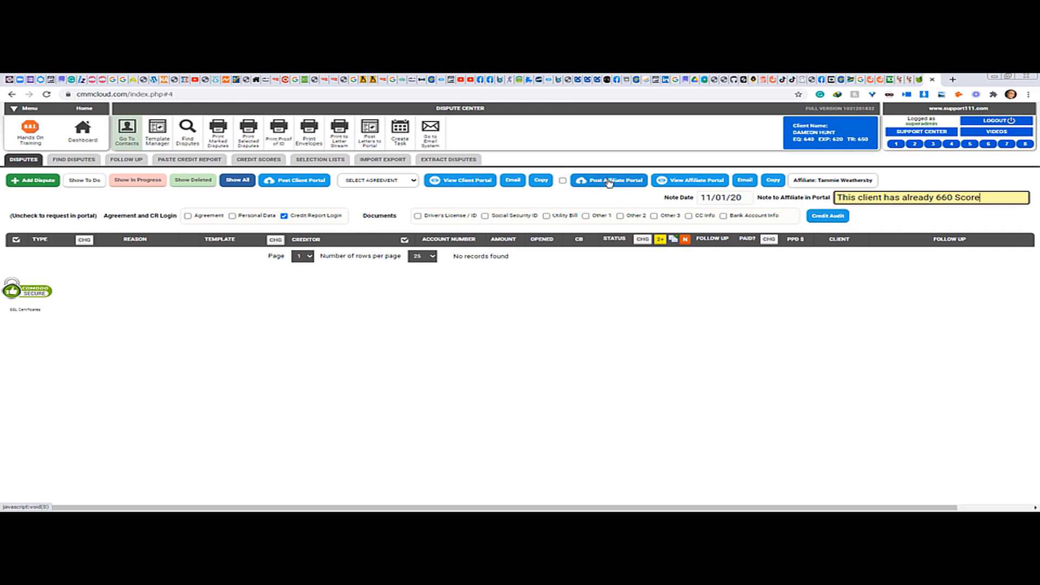
pyautogui.click(608, 180)
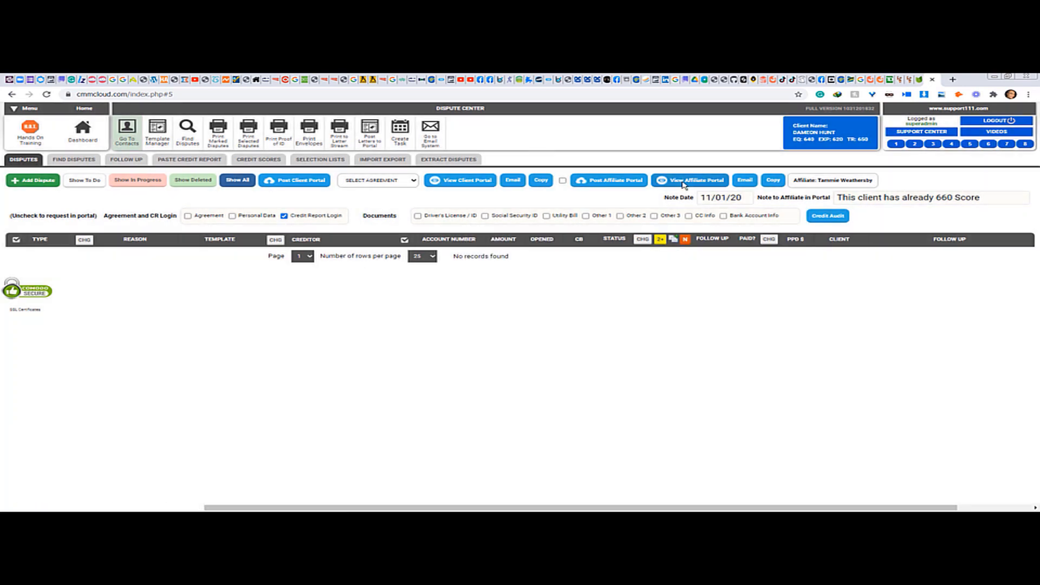
pyautogui.click(690, 180)
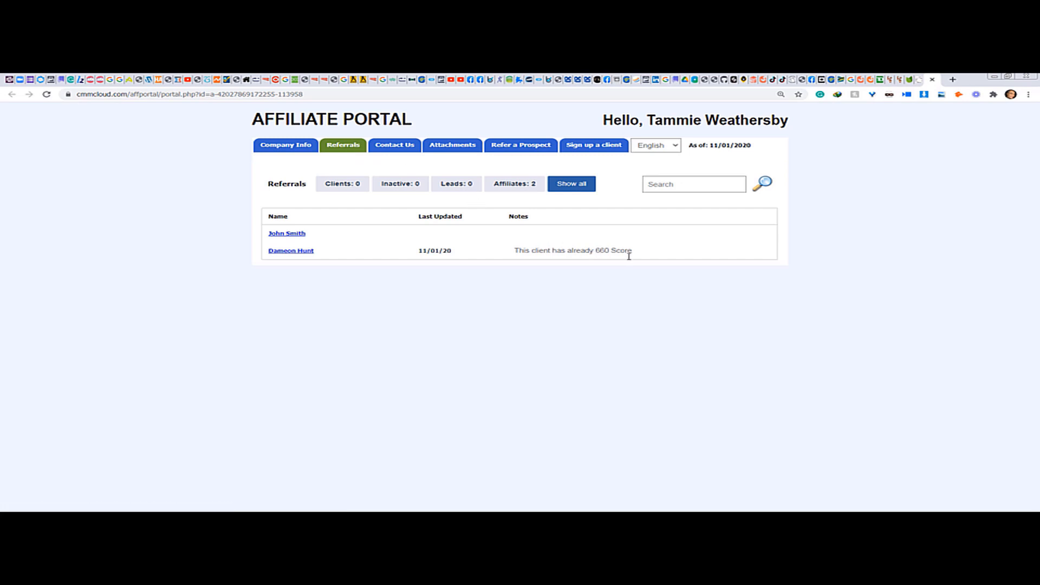
pyautogui.click(290, 250)
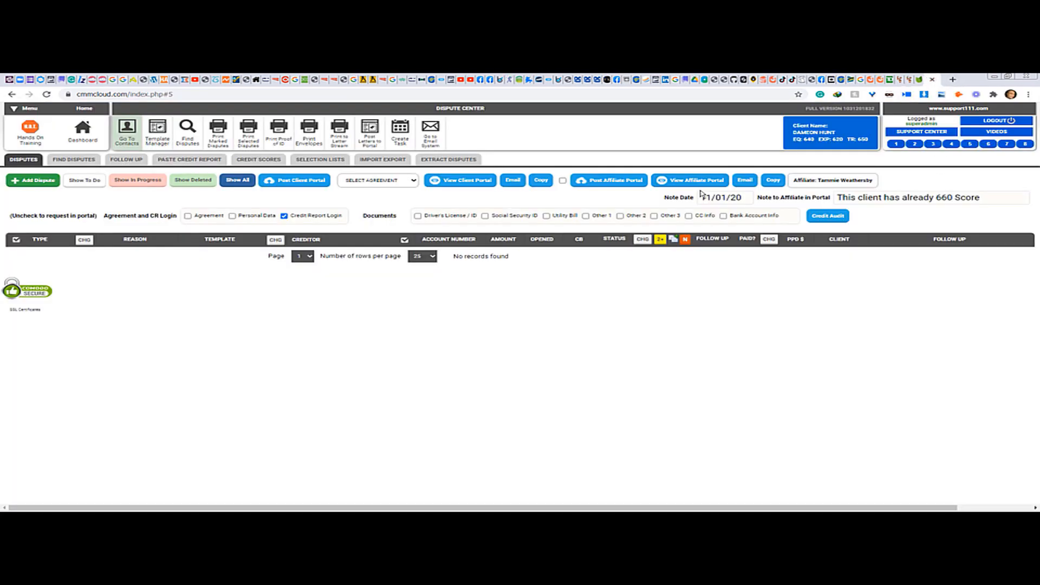
pyautogui.moveTo(439, 193)
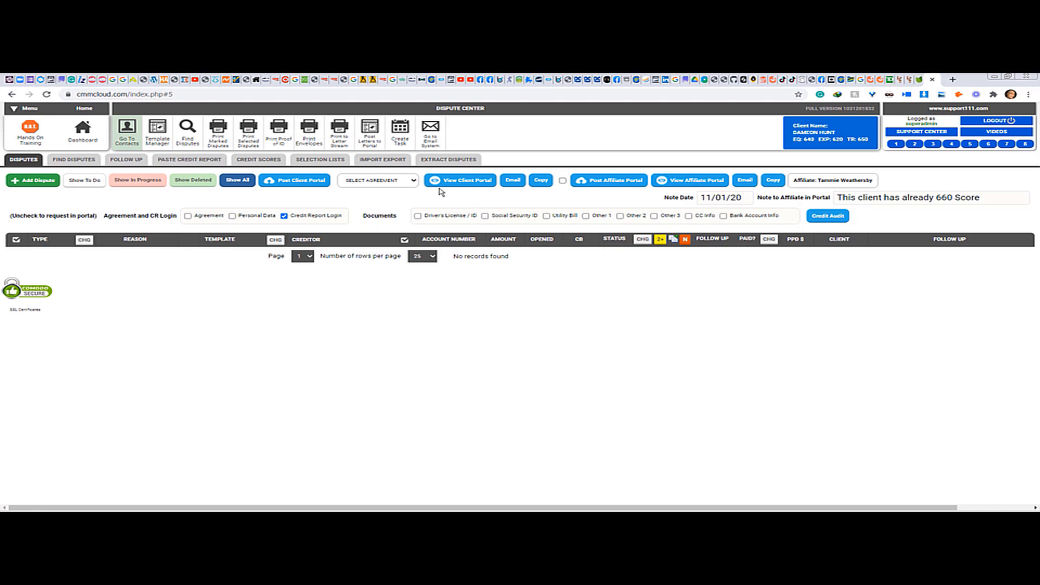
pyautogui.moveTo(532, 111)
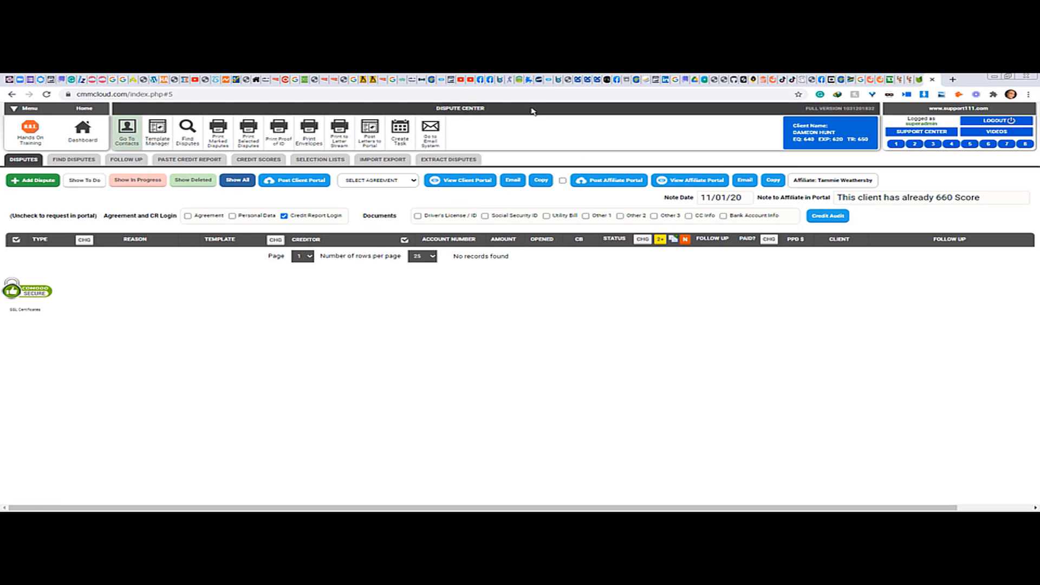
pyautogui.moveTo(531, 110)
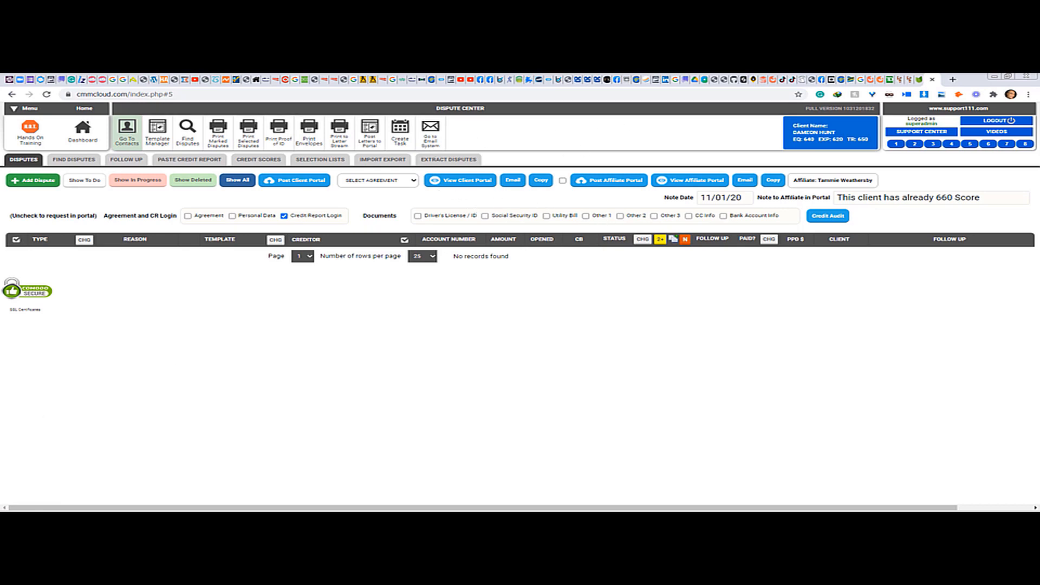